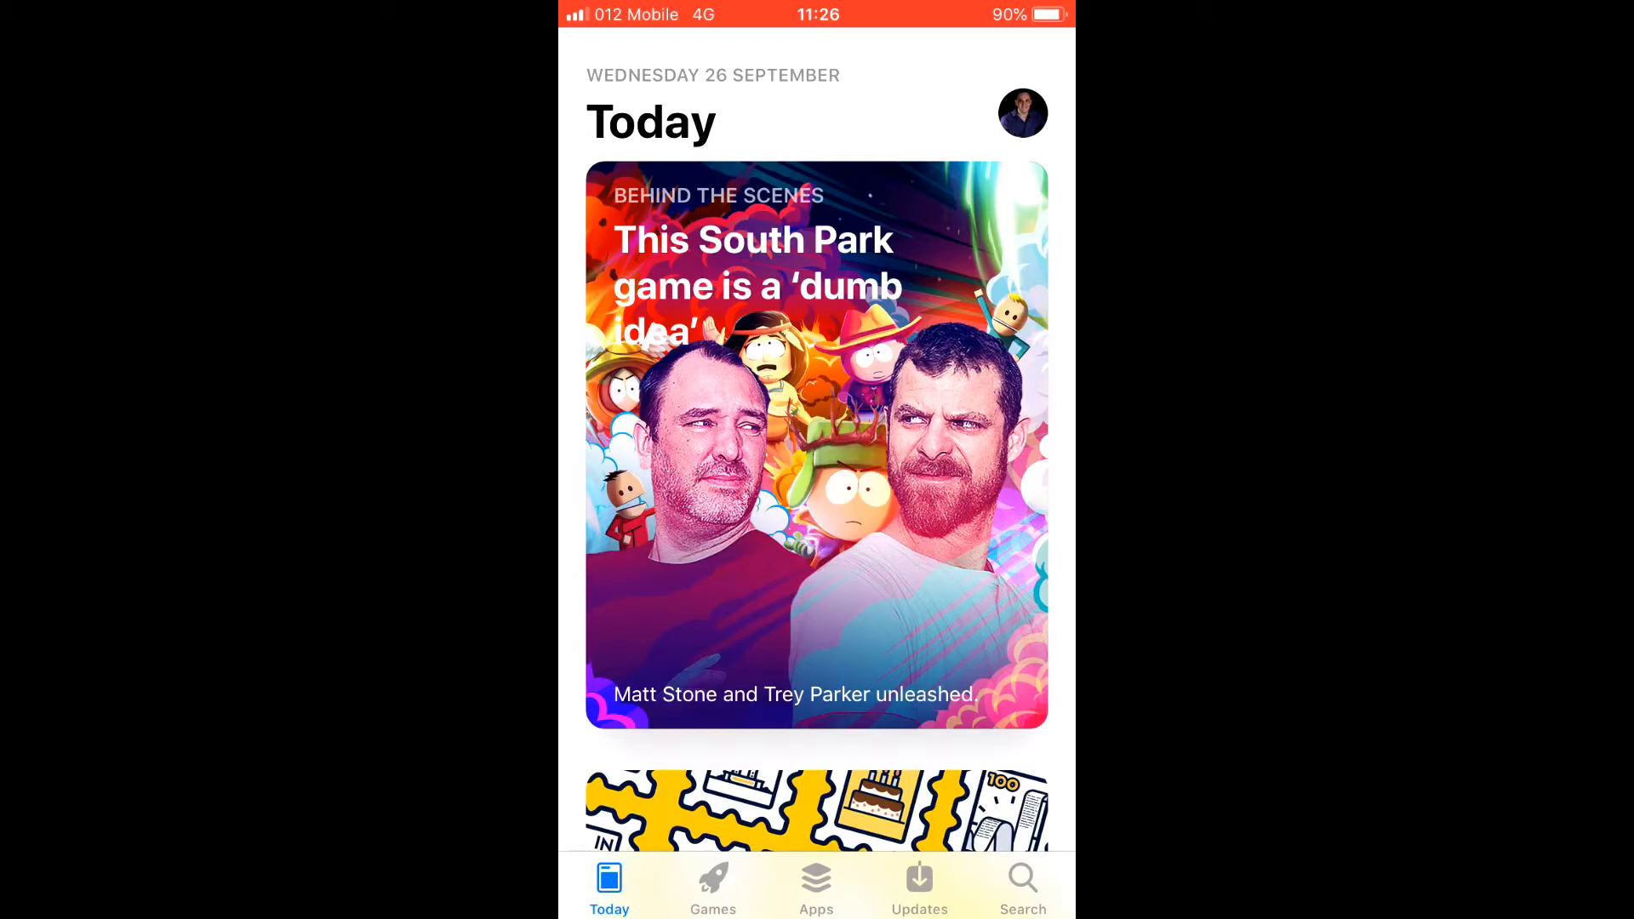
Search 'Palga', install PalGate from the palgate result, and launch it to the phone-number sign-up.
left_click(1023, 884)
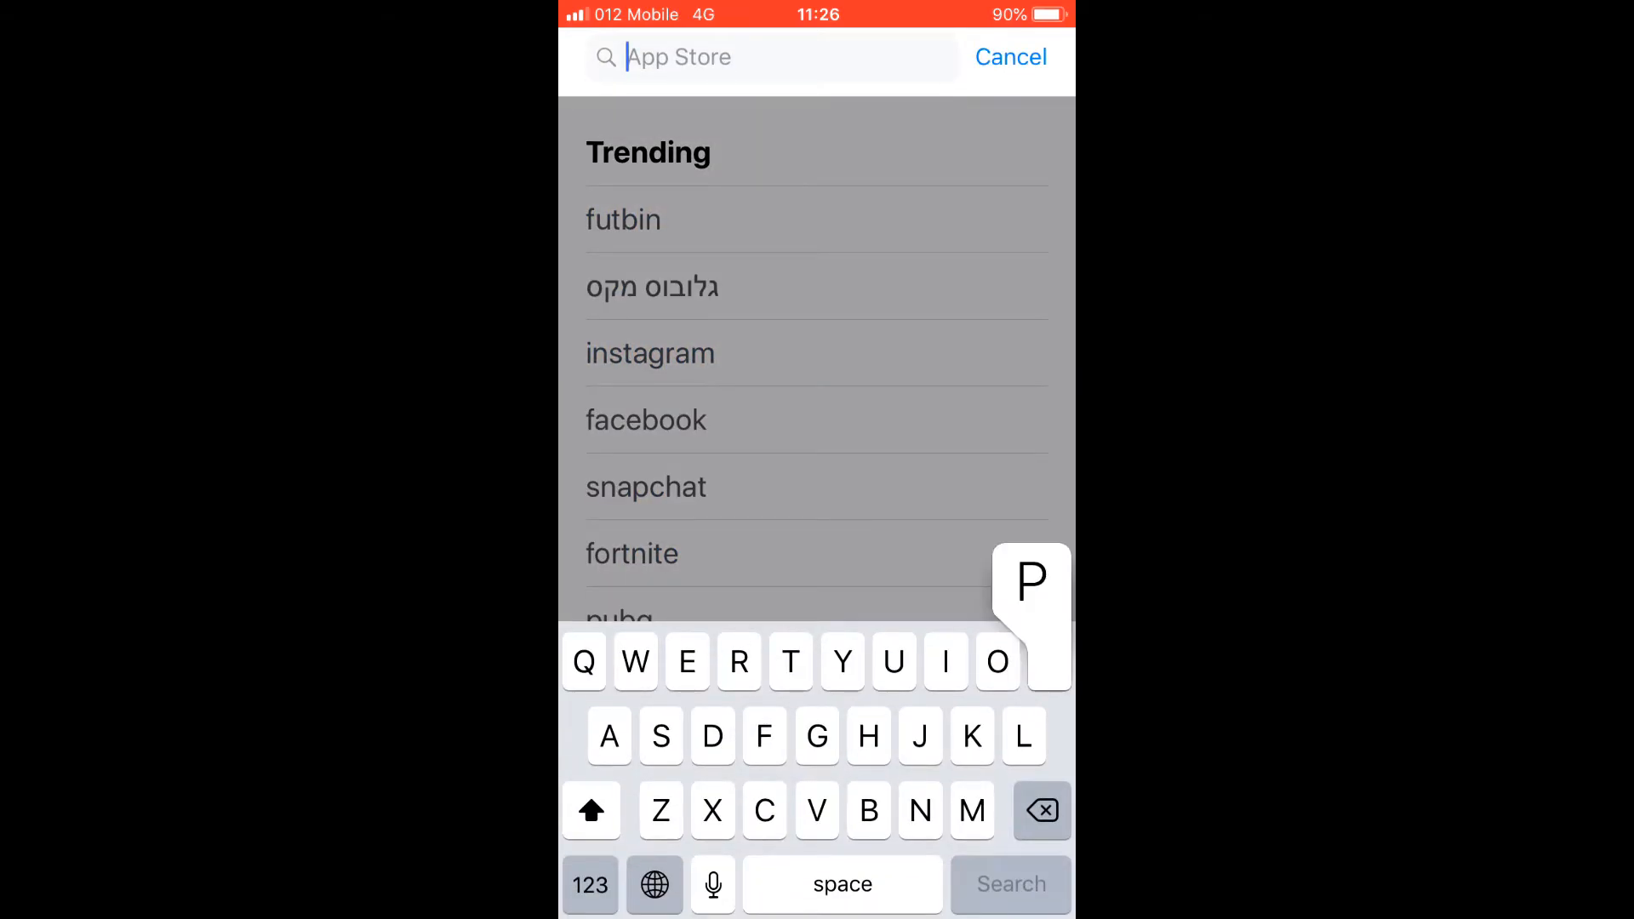
type("Palga")
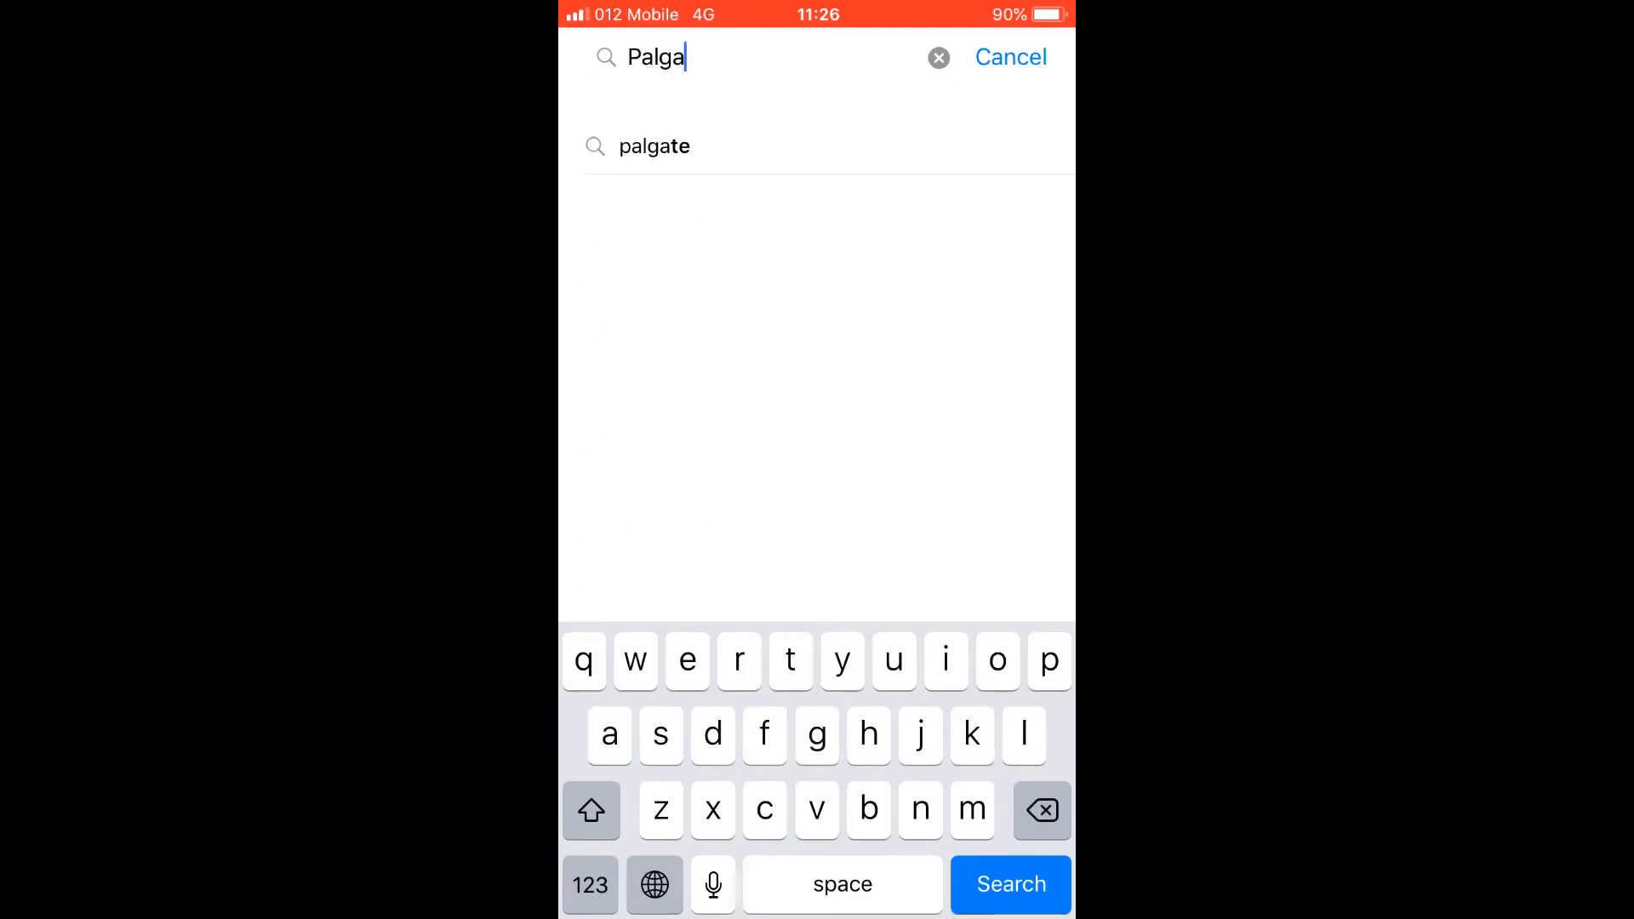
left_click(652, 146)
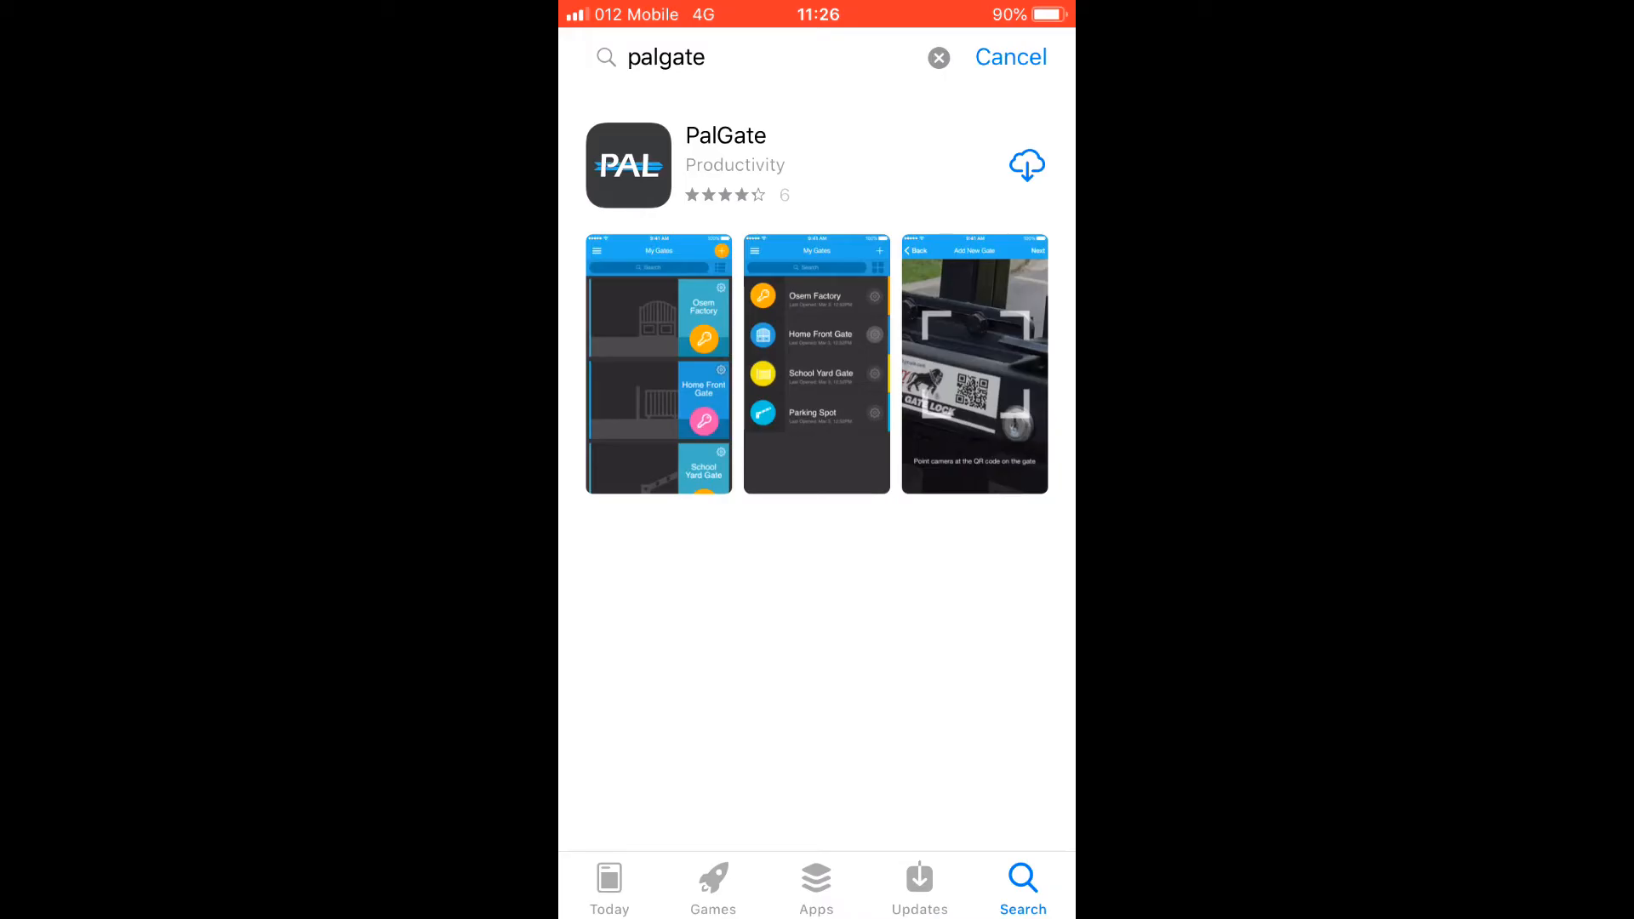
left_click(1026, 165)
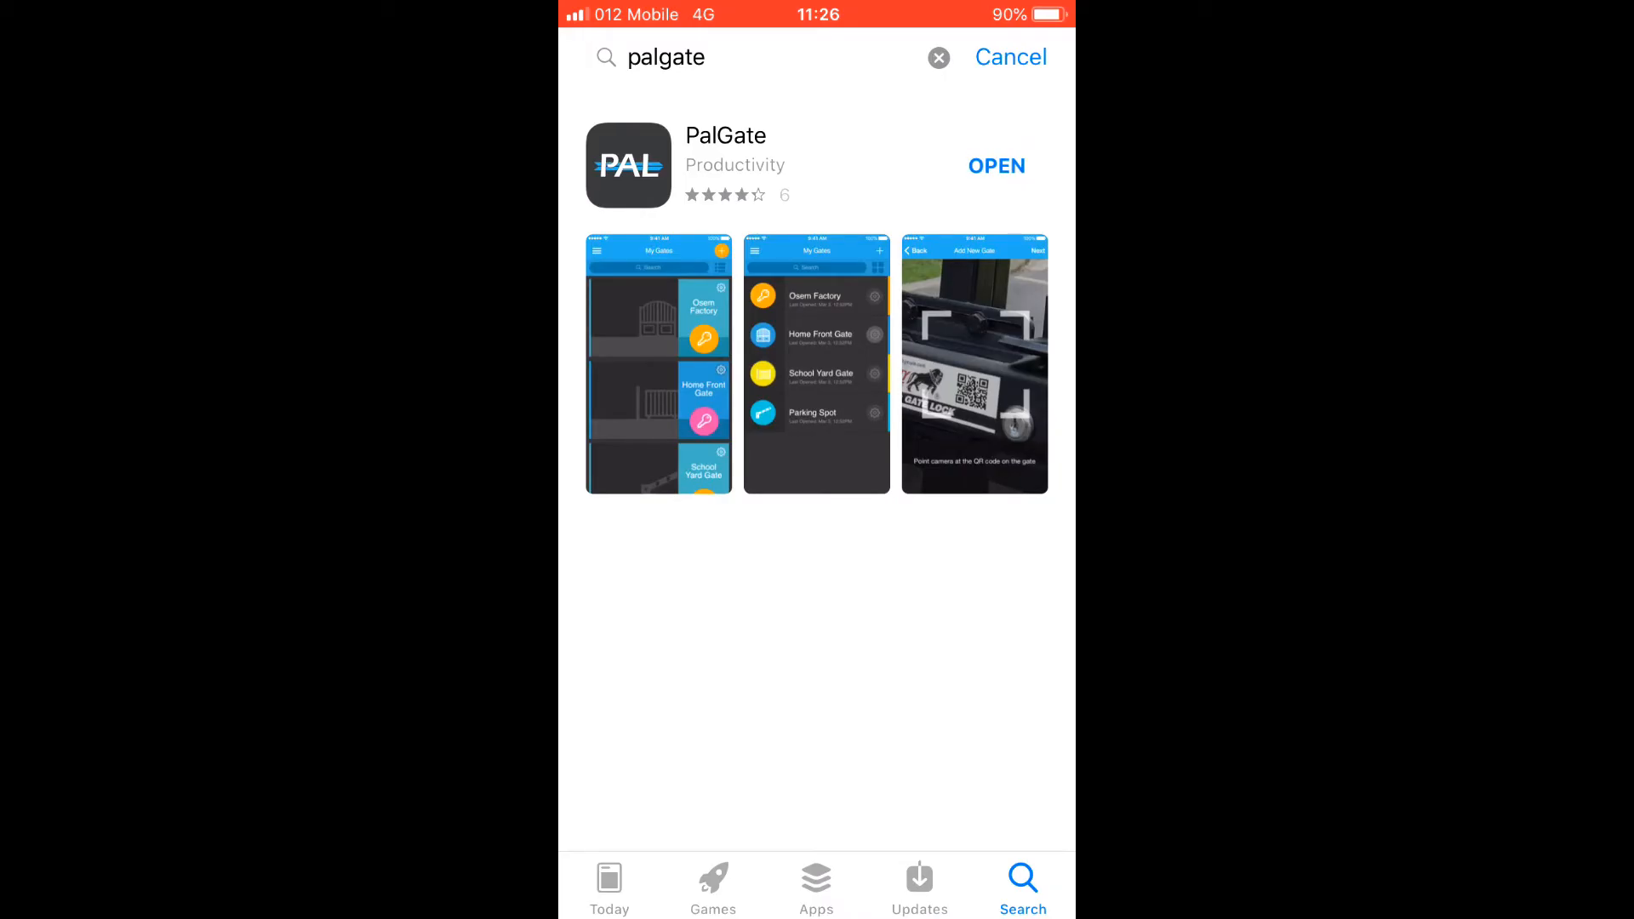
left_click(995, 165)
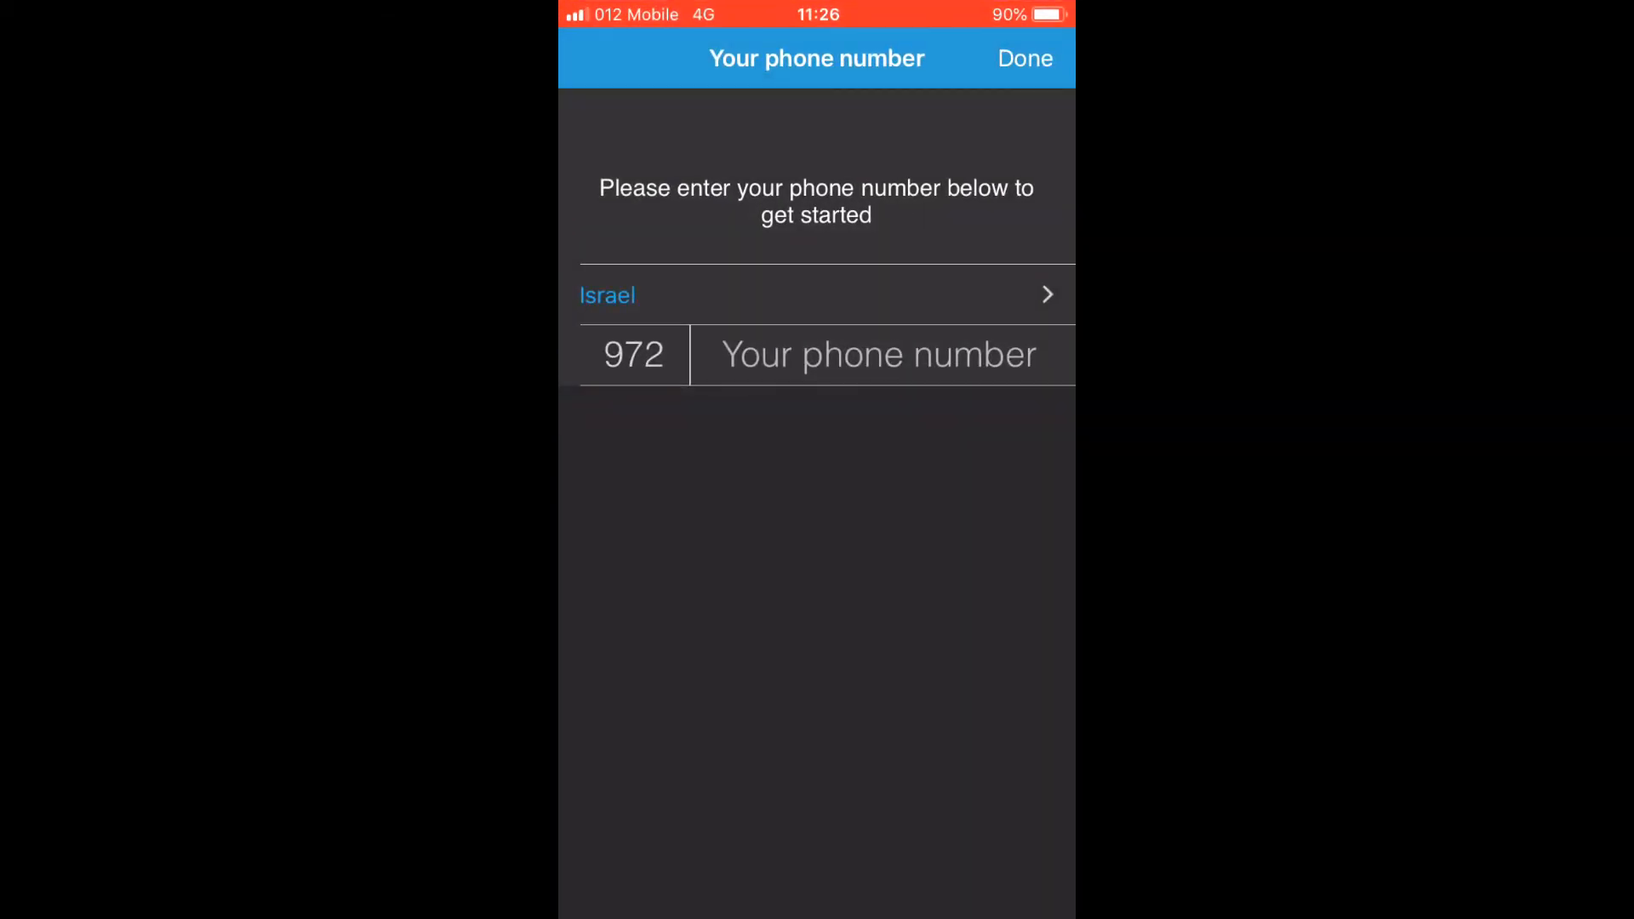
Enter an Israeli mobile number and submit it, reaching the welcome name screen.
left_click(878, 354)
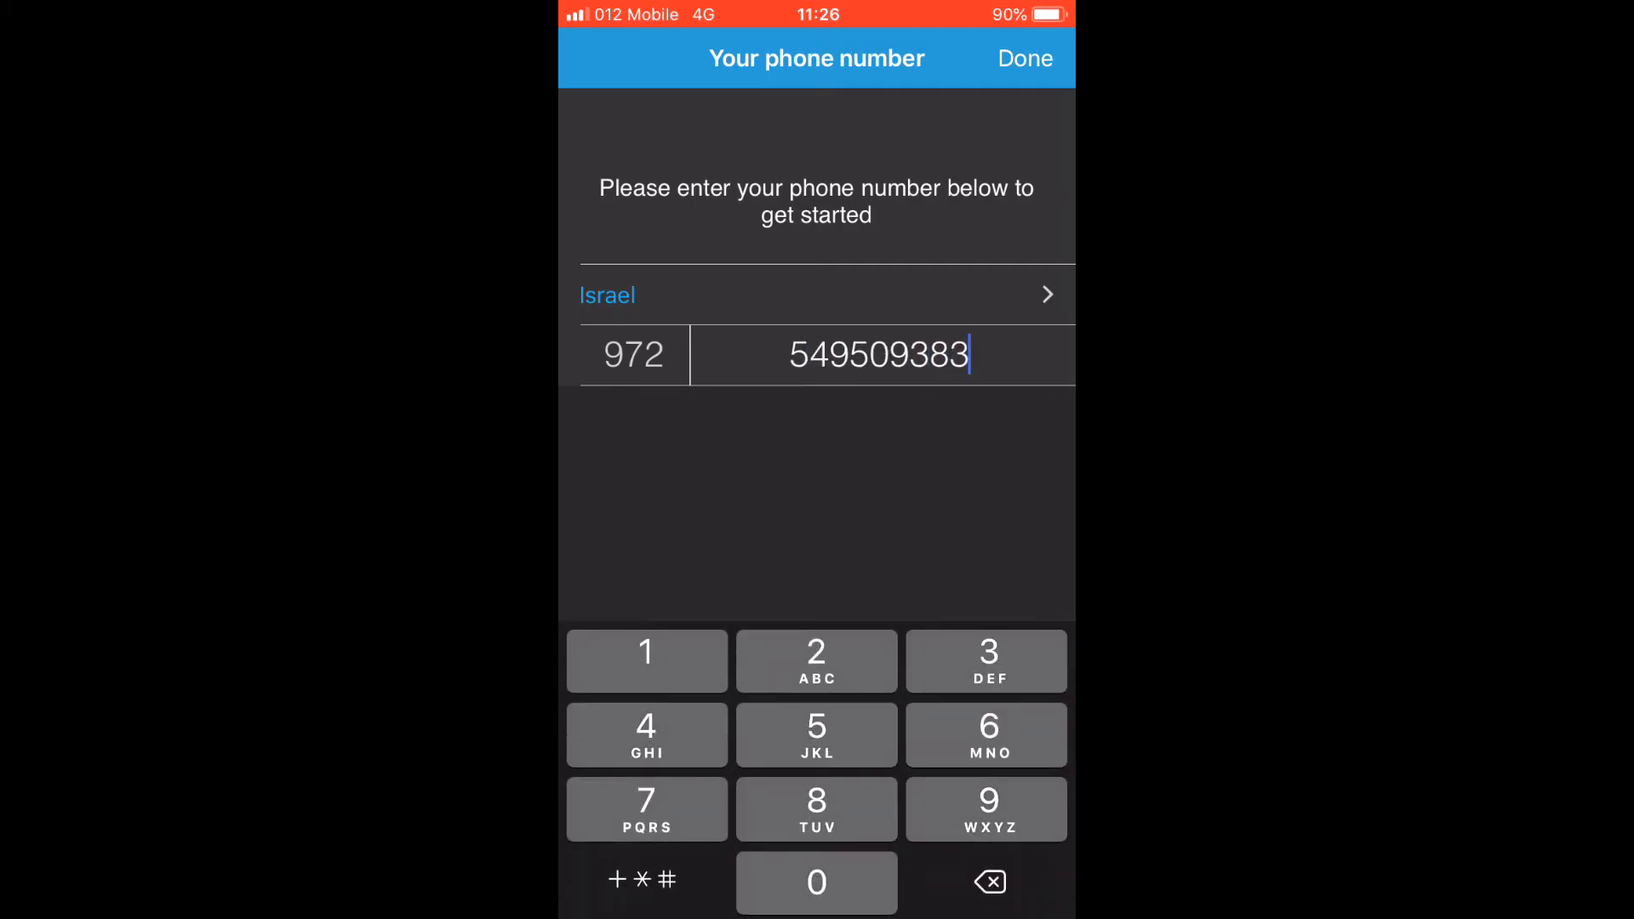
left_click(1023, 58)
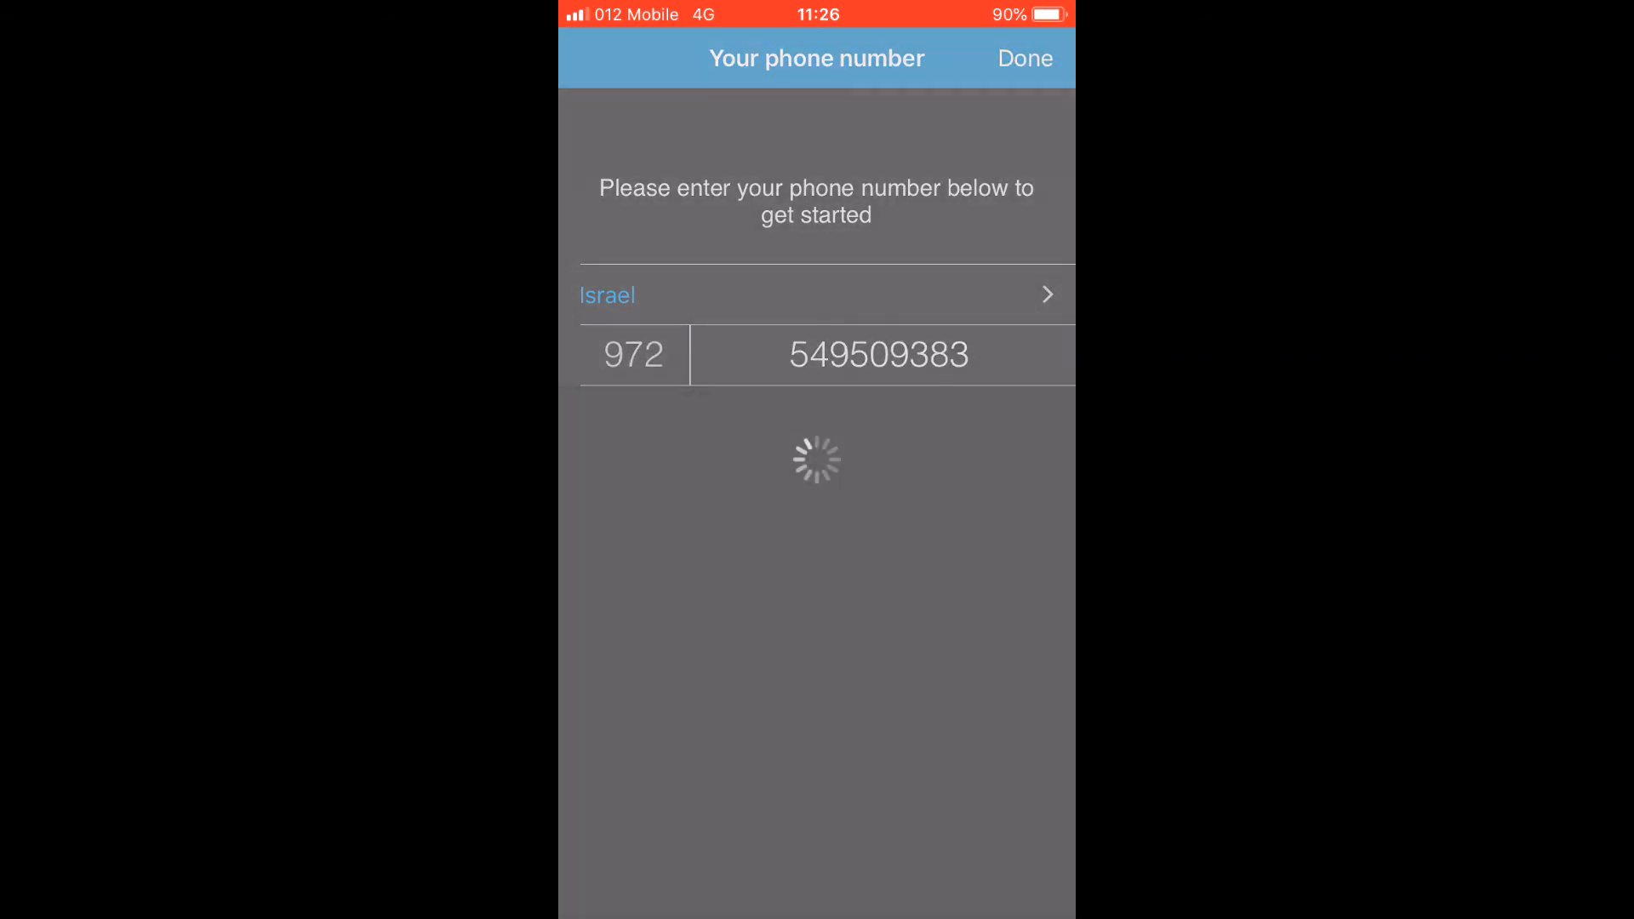
left_click(1023, 58)
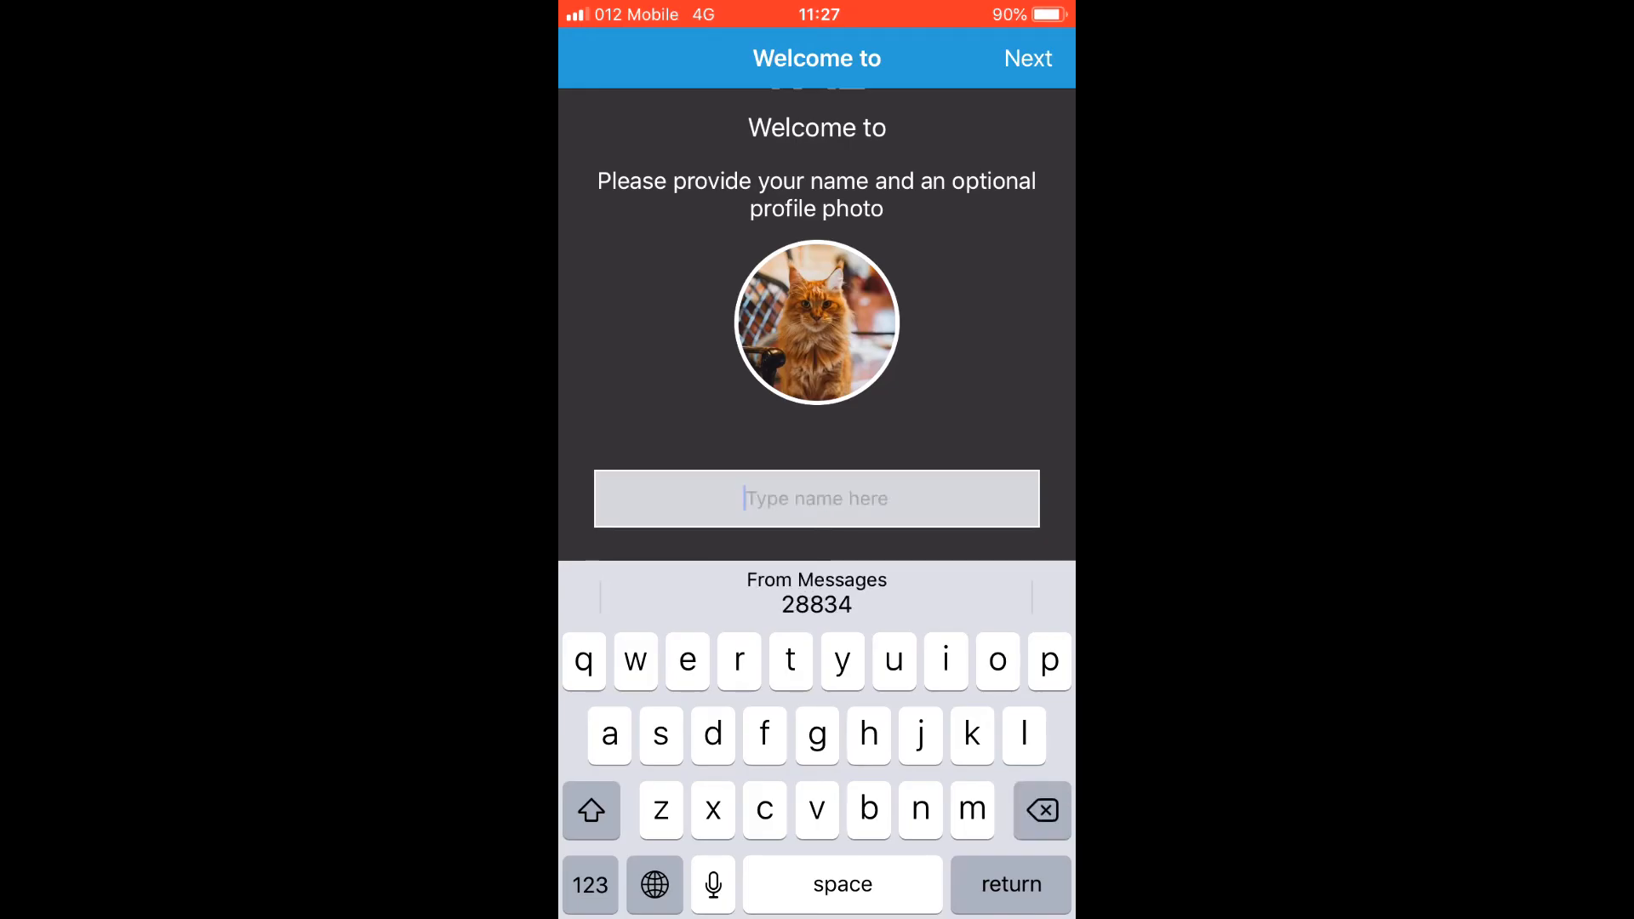
Register the name 'John' and finish setup onto the empty My Gates screen.
type("John")
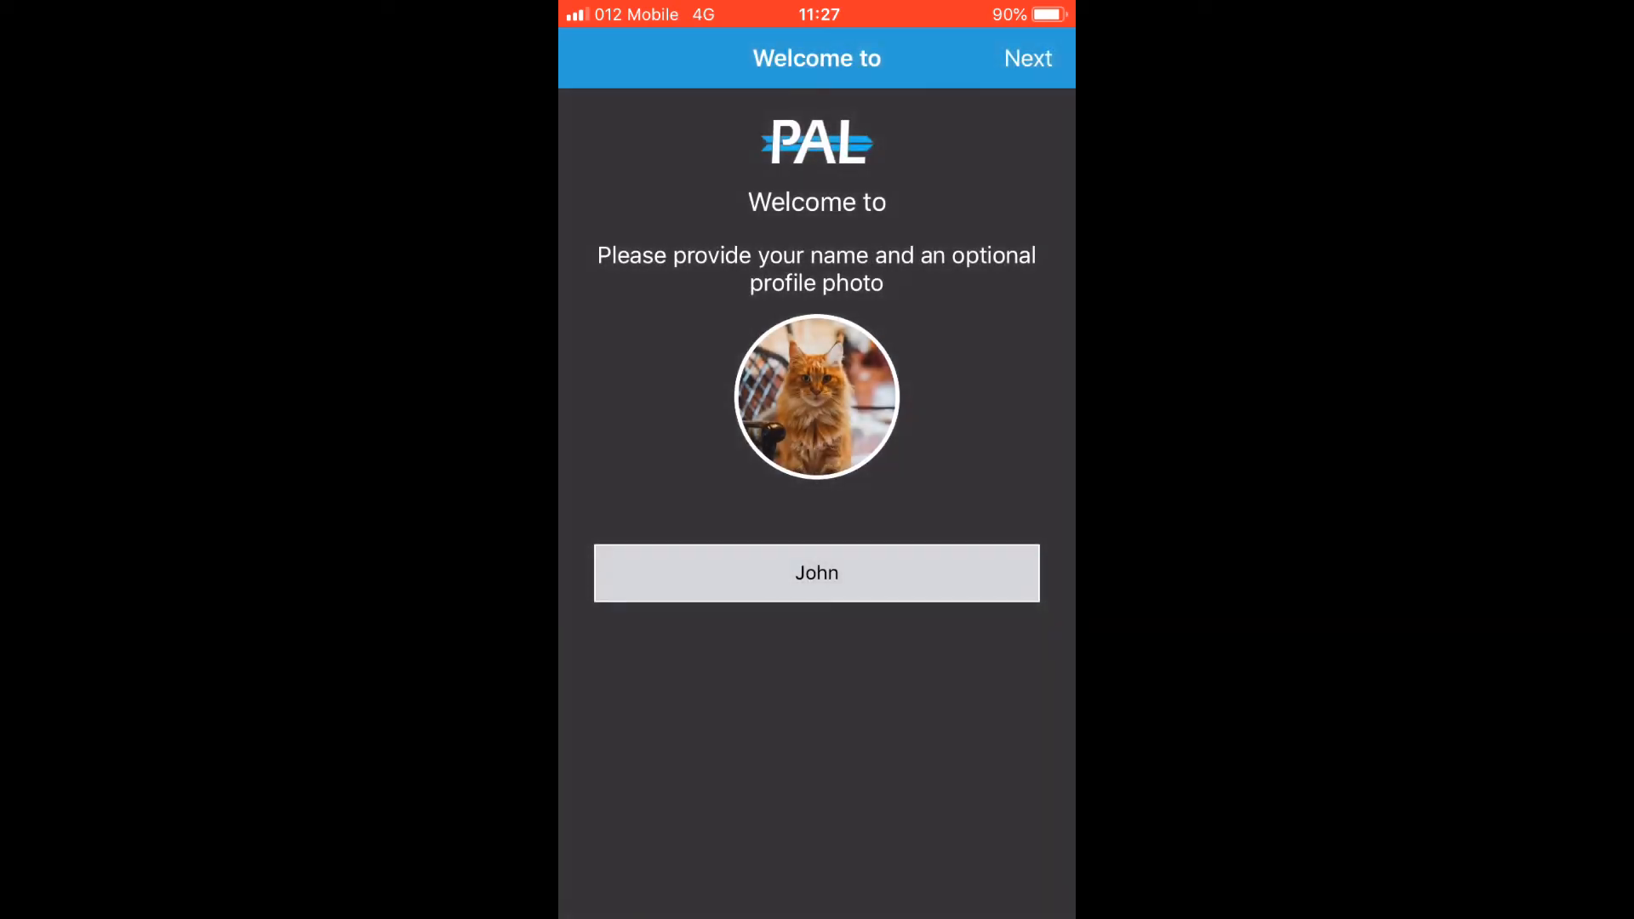
left_click(1028, 58)
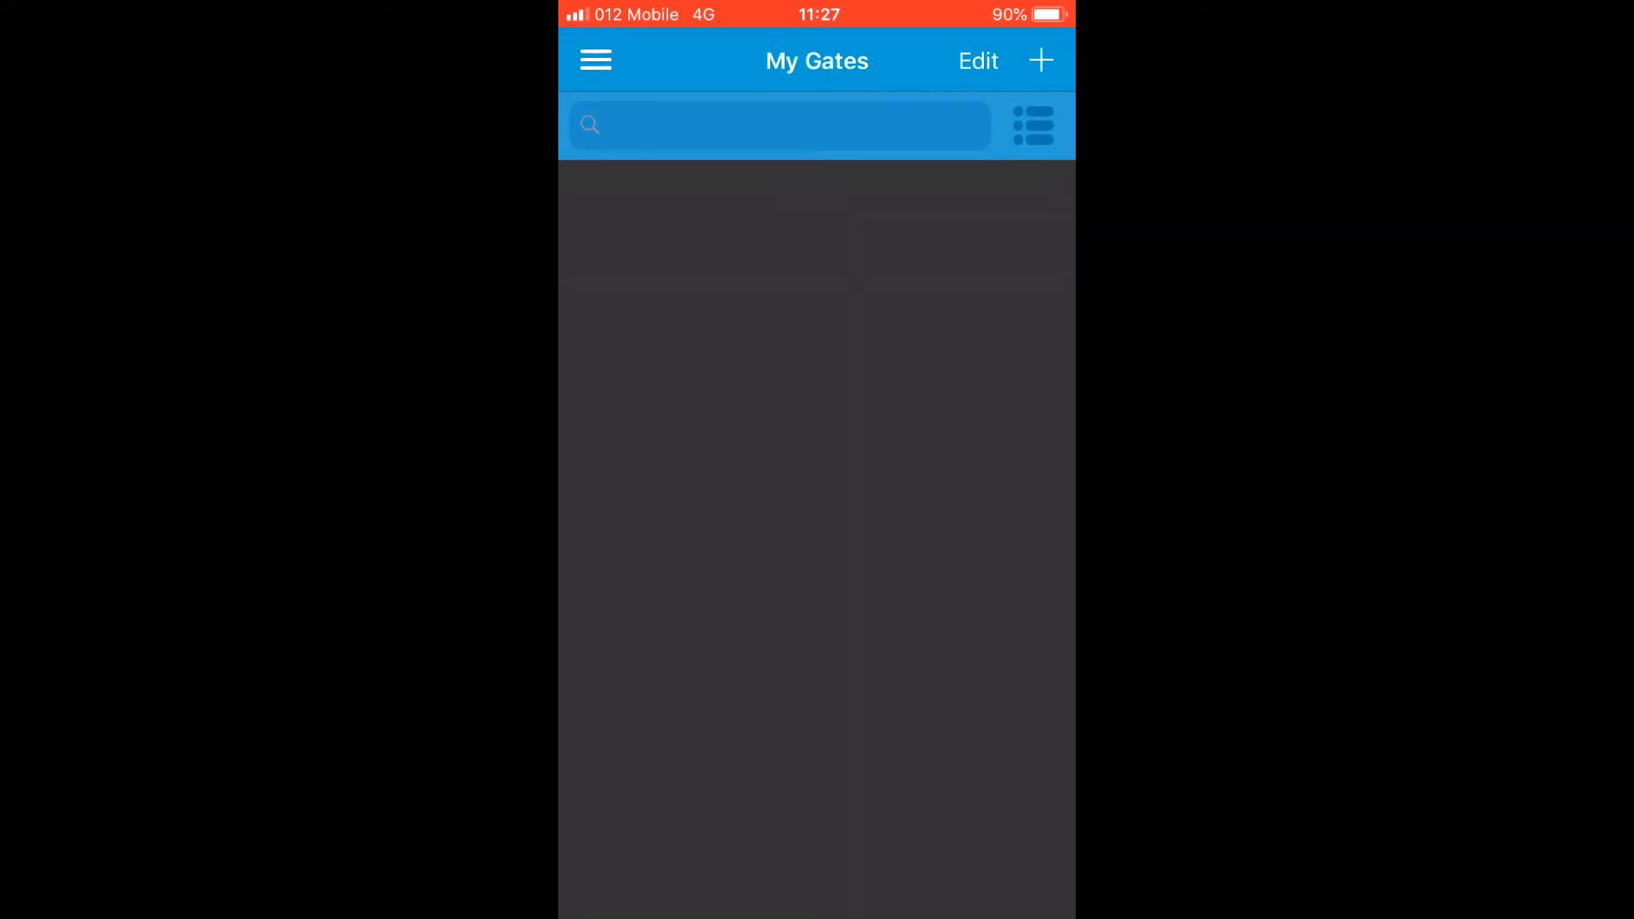